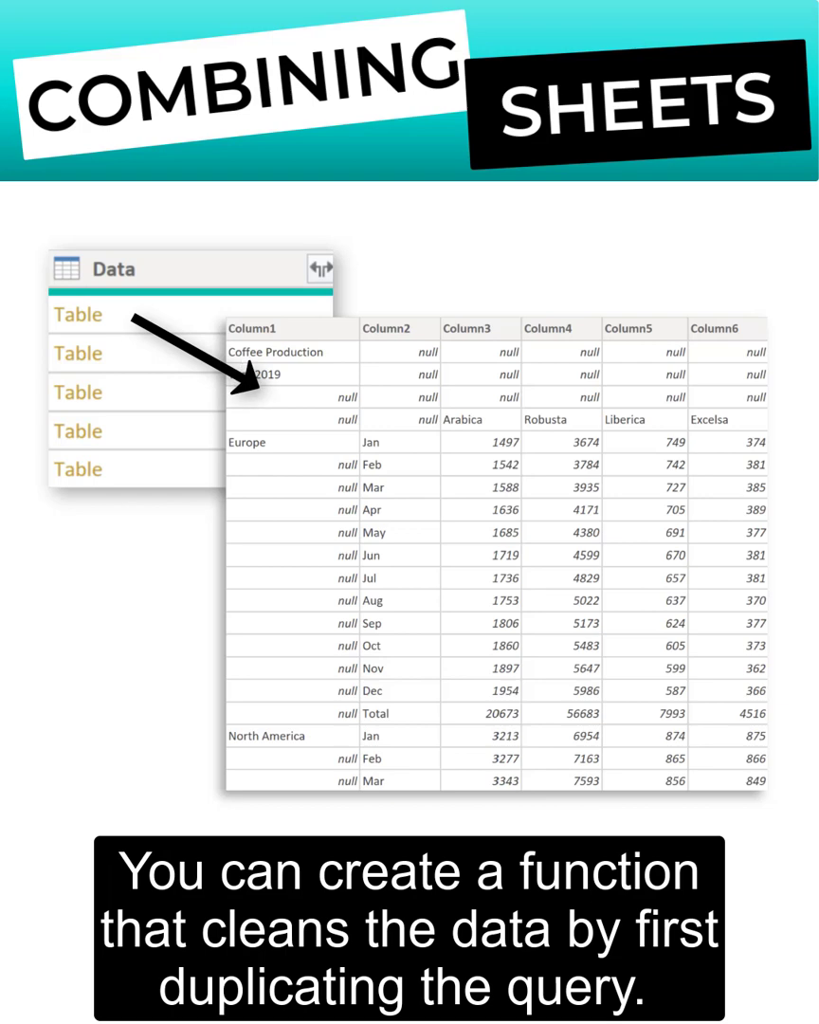
Step: Duplicate the sheets query and drill into one sheet's nested Data table
{"action": "right_click", "coordinate": [275, 296]}
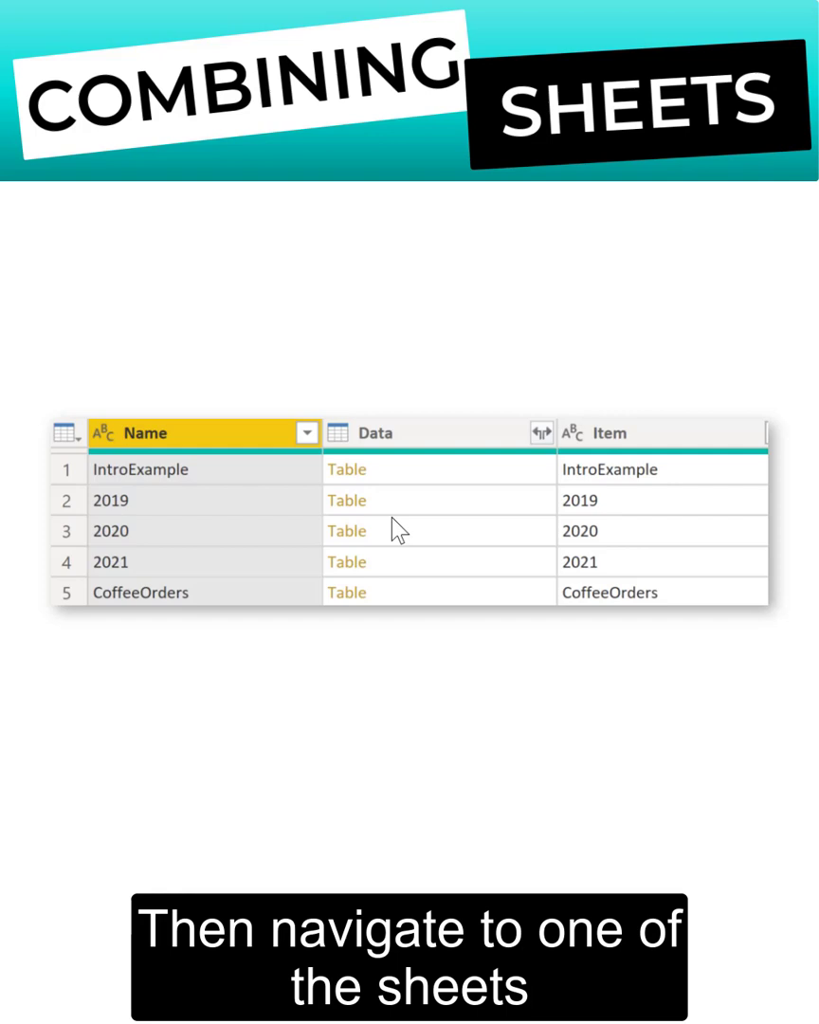
{"action": "left_click", "coordinate": [298, 462]}
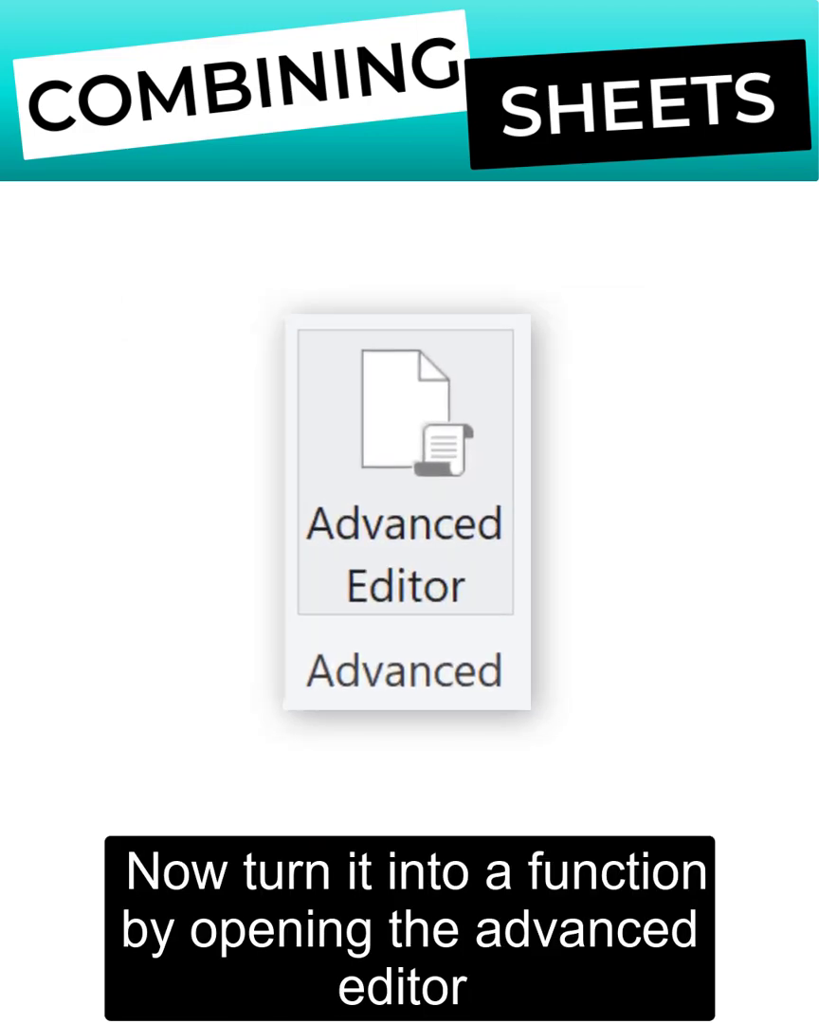
Step: Edit the copied query's M code in Advanced Editor into a function with a sheet parameter
{"action": "left_click", "coordinate": [402, 478]}
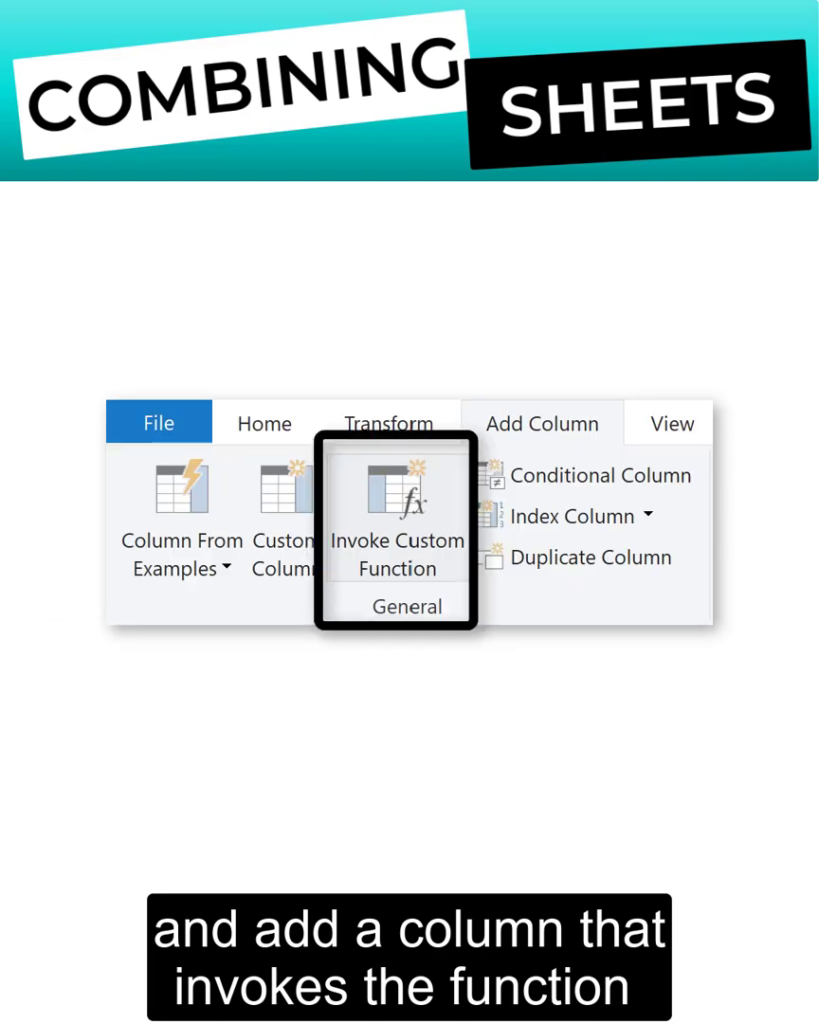
Step: Invoke Custom Function to add a TransformSheet column applying TransformSheet to each Data table
{"action": "left_click", "coordinate": [396, 512]}
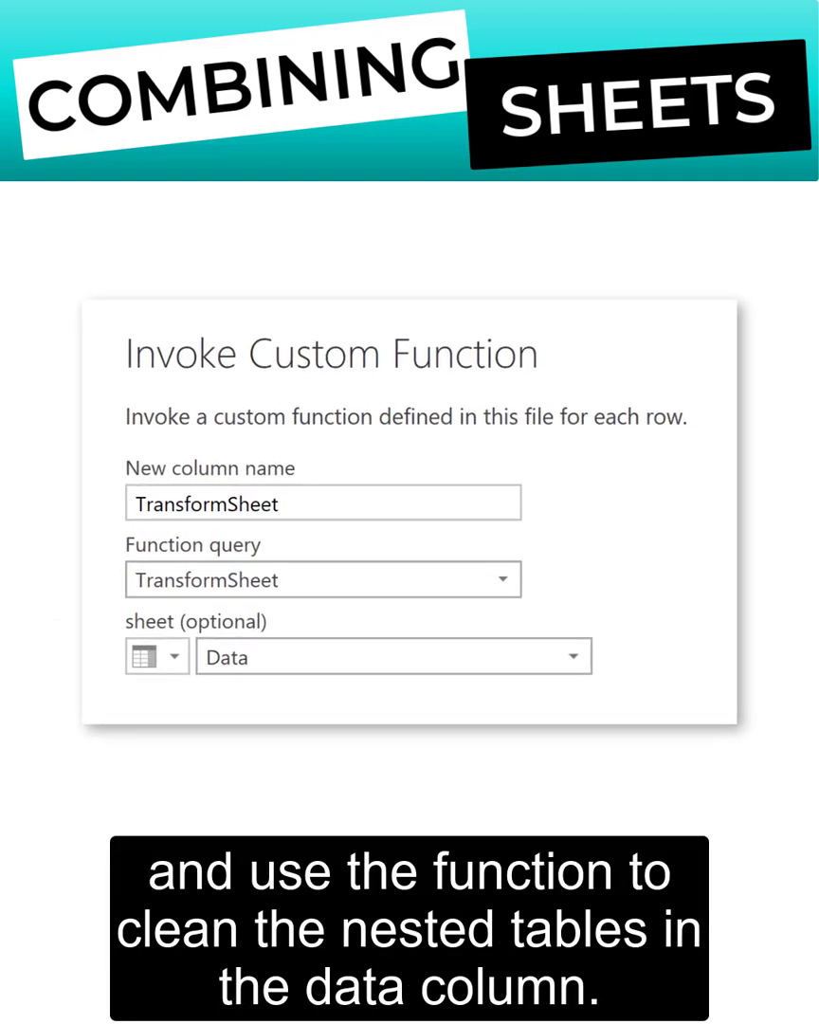